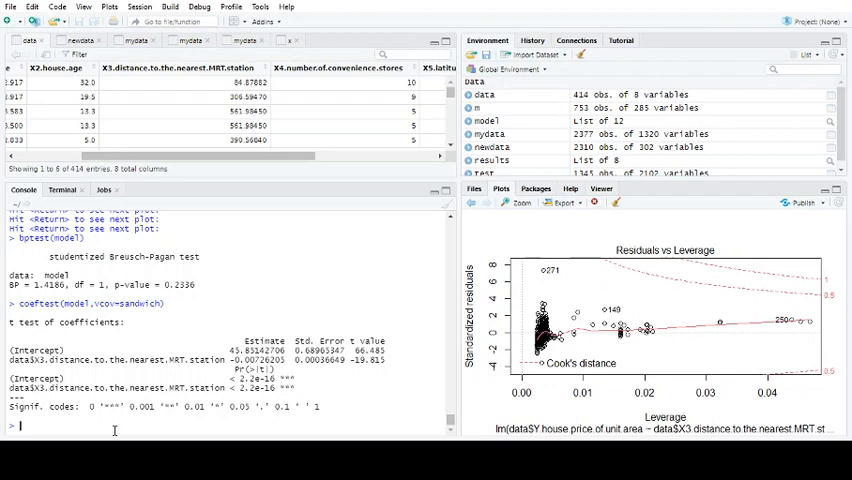
Fit lm of Y.house.price.of.unit.area on X2.house.age and page through plot(model) diagnostics.
text(model = lm(data = data,data$Y.house.price.of.unit.area ~ data$X2.house.age))
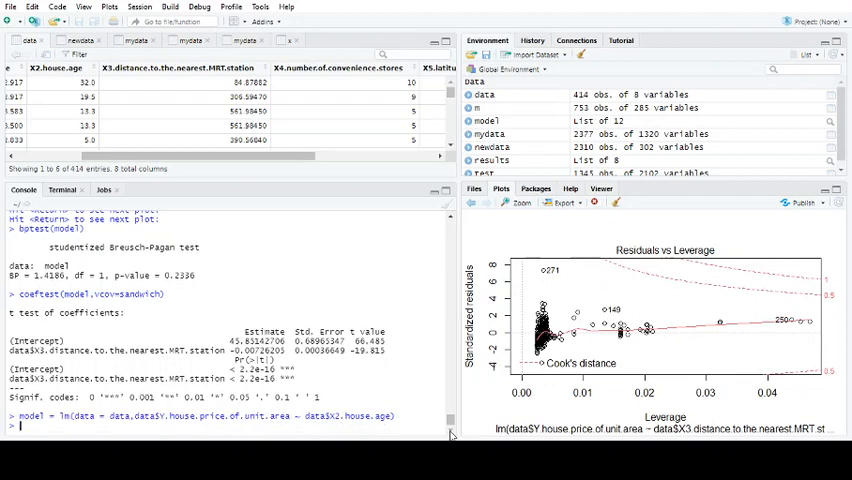
text(plot(model)
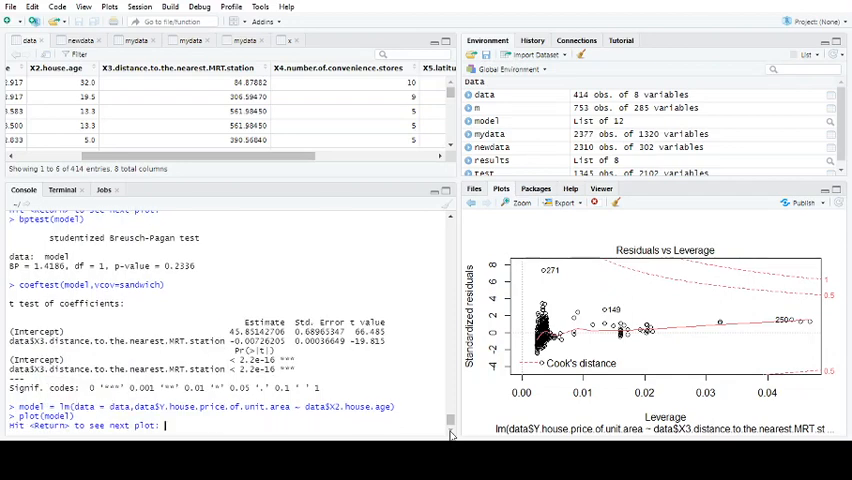
key(return)
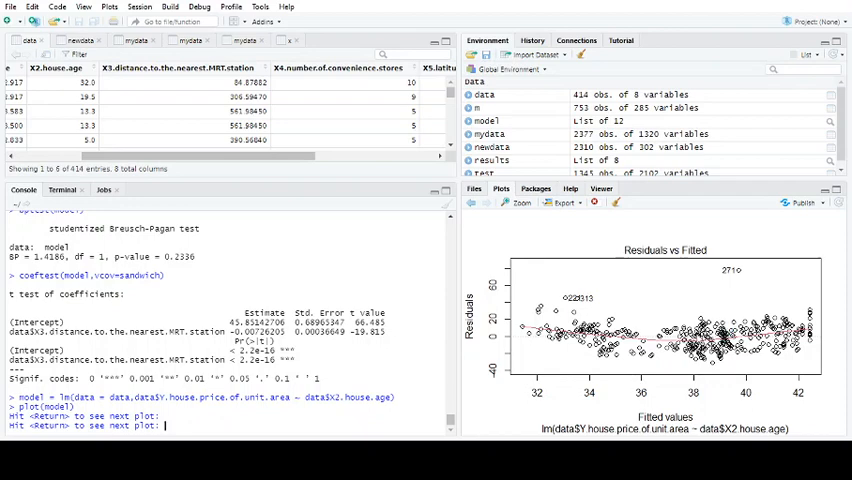
mouse_move(572, 360)
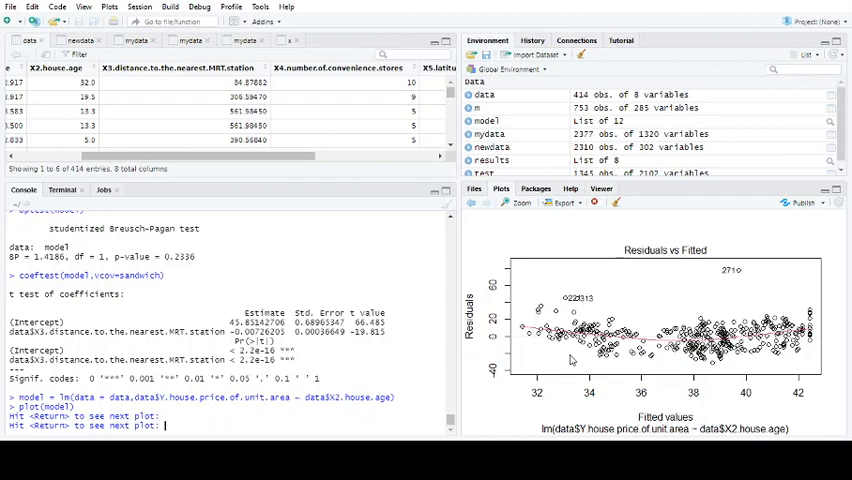
mouse_move(668, 364)
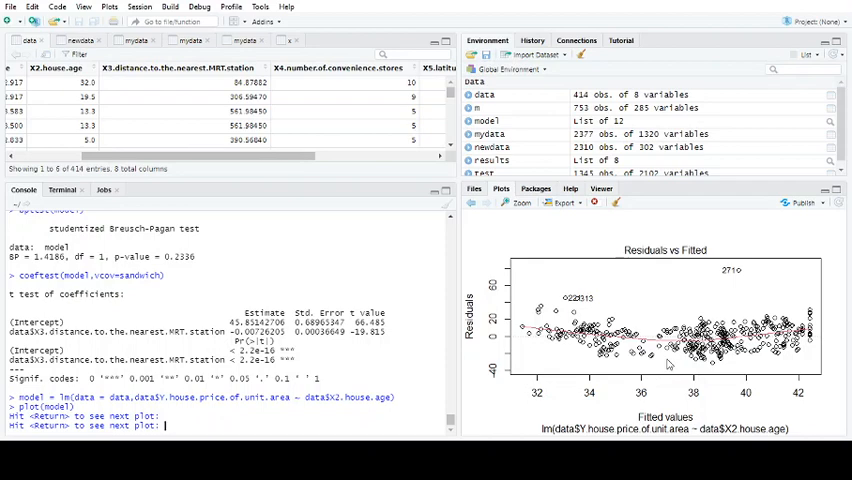
key(Return)
text(plot(model))
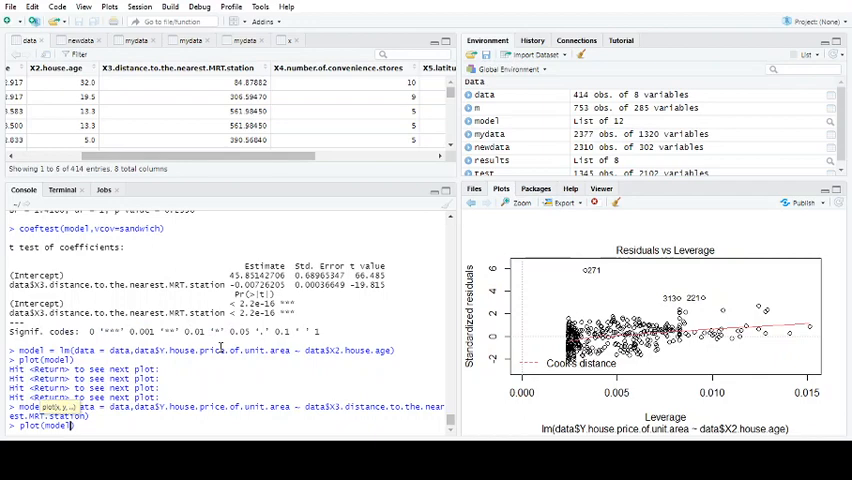
Step the X3.distance.to.the.nearest.MRT.station model's diagnostic plots through to residuals versus leverage.
key(Return)
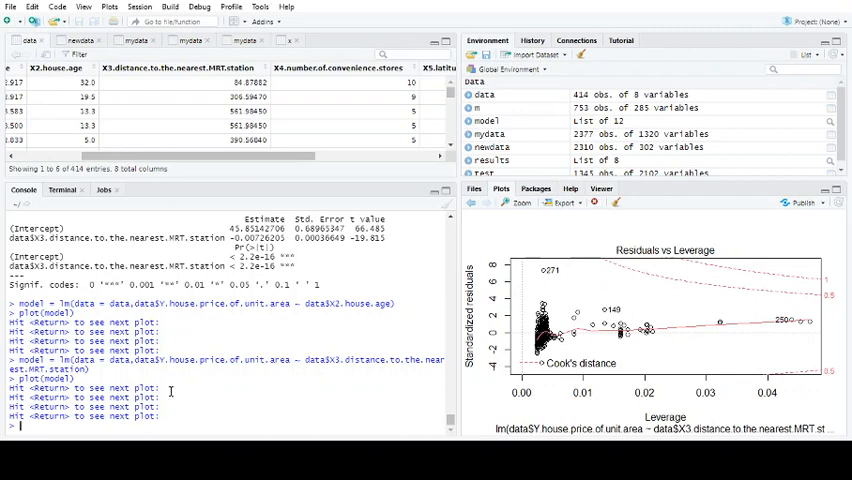
Run bptest(model) (BP = 1.4186, p = 0.2336) and enter coeftest(model, vcov=sandwich).
text(bptest(model))
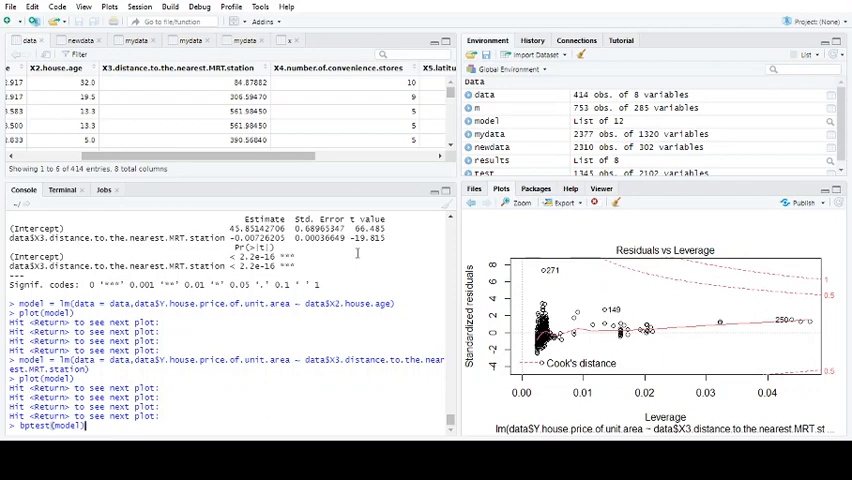
key(Return)
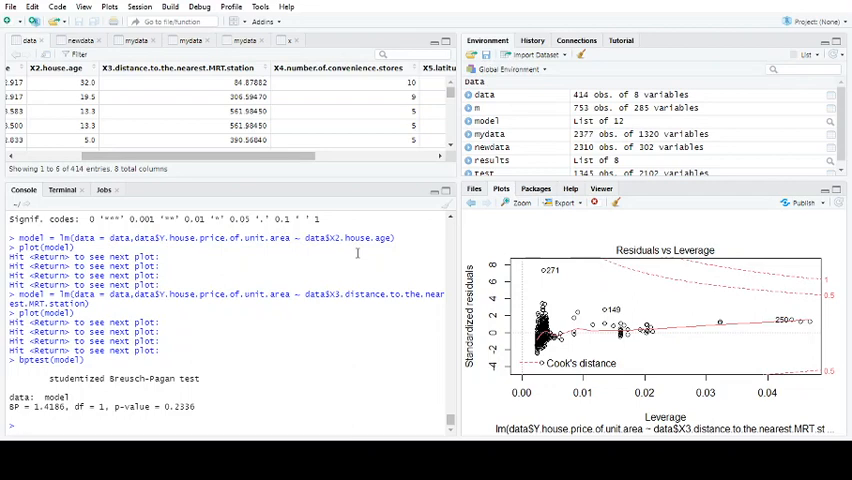
mouse_move(696, 312)
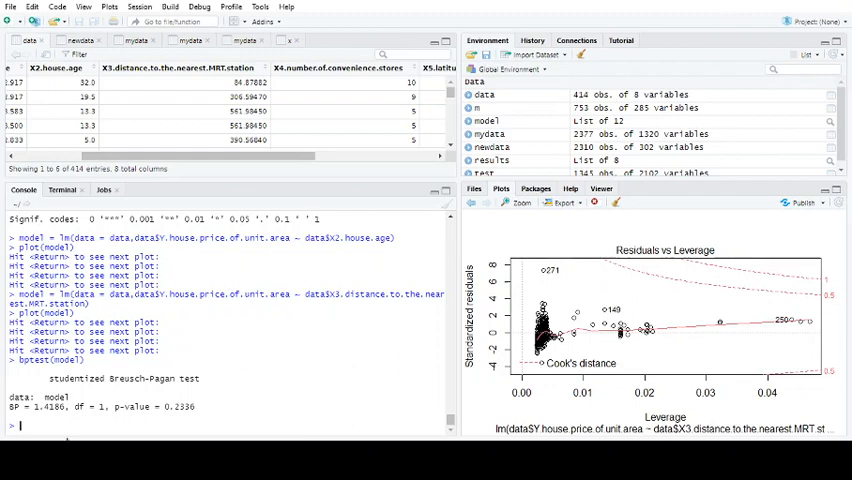
text(coeftest(model,vcov=sandwich))
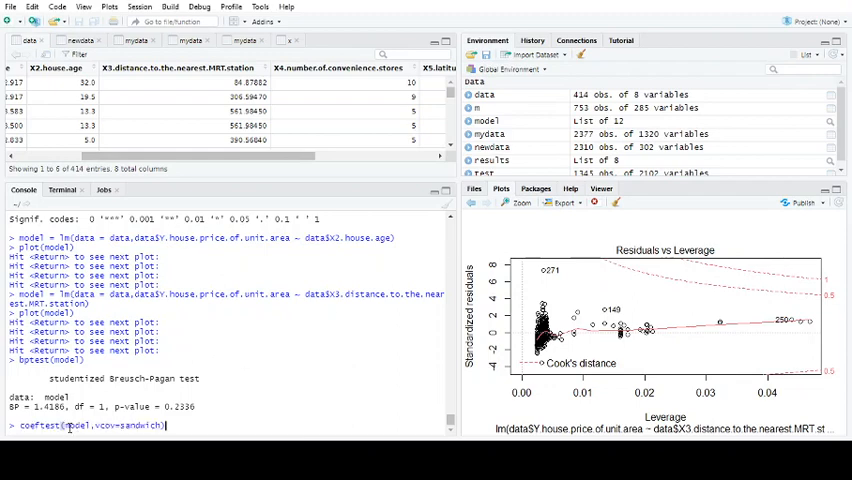